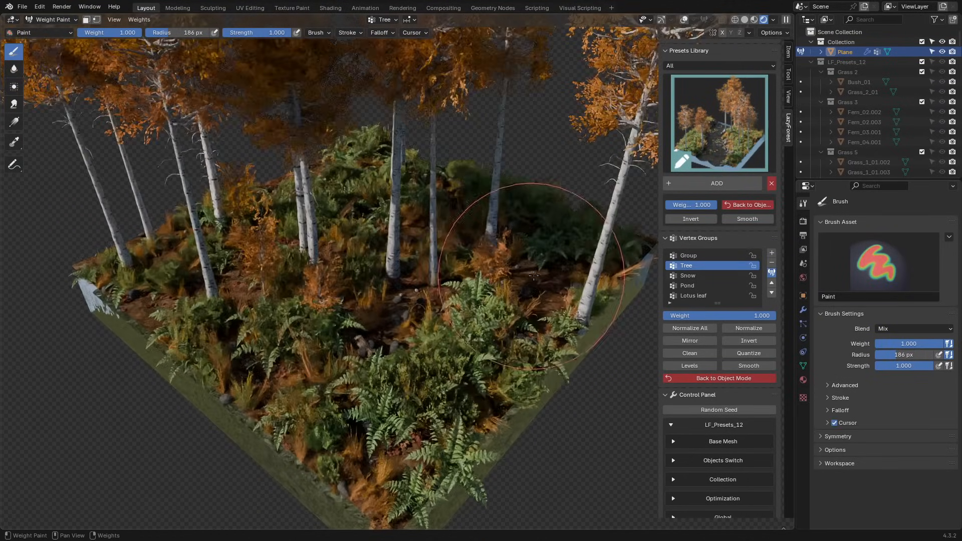
- Select the Pond vertex group and weight-paint the pond area into the forest ground
click(687, 285)
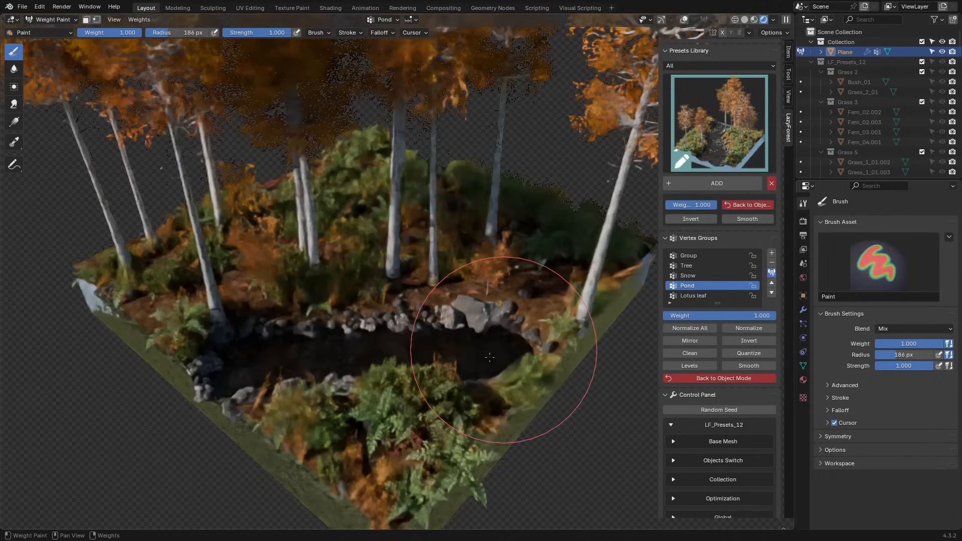
drag(490, 357, 375, 514)
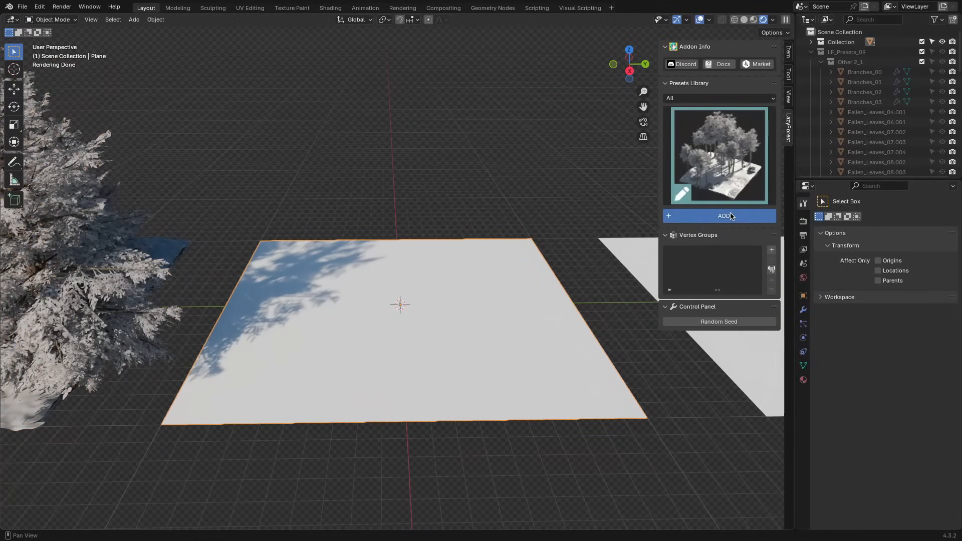
- Add the tall-trees-over-ferns preset and expand the Global Seed, Scale and Rotation controls
click(724, 215)
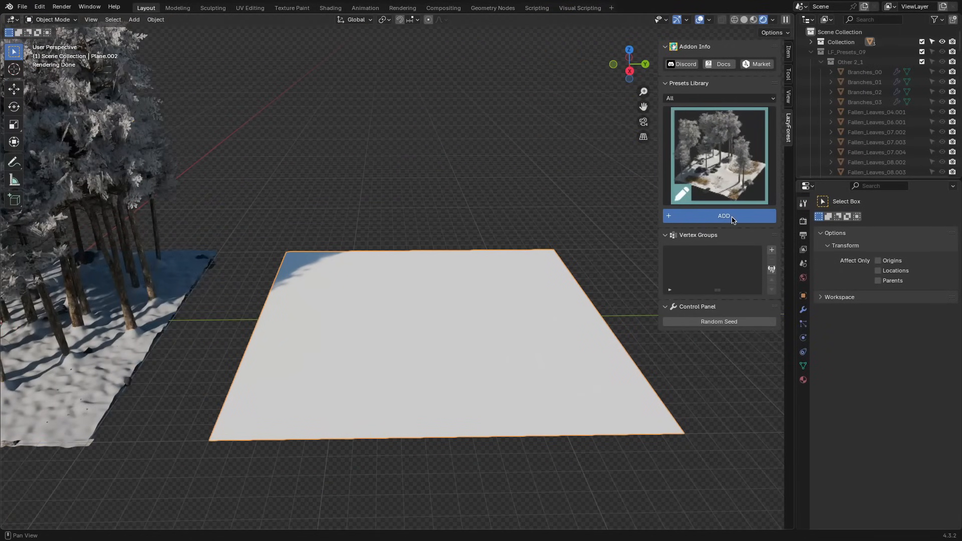
click(722, 215)
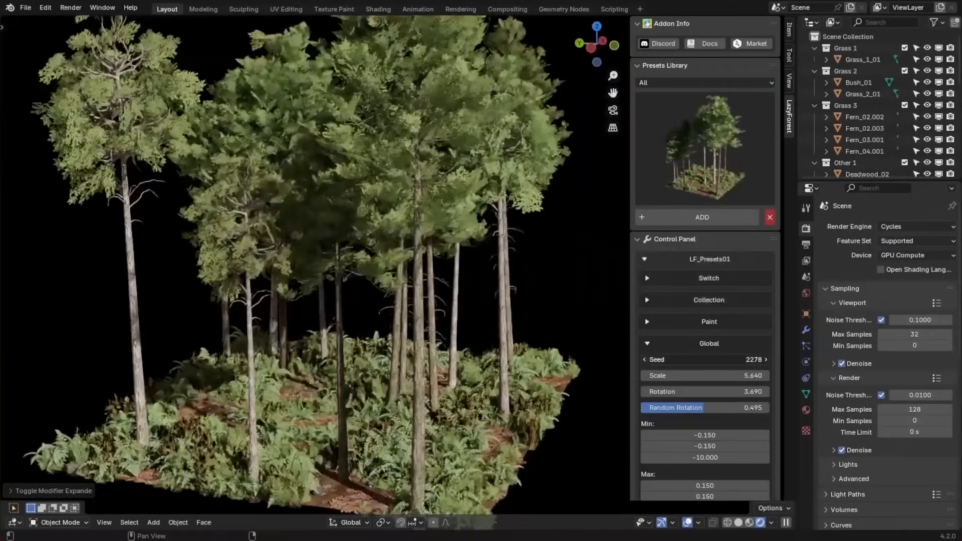
click(765, 359)
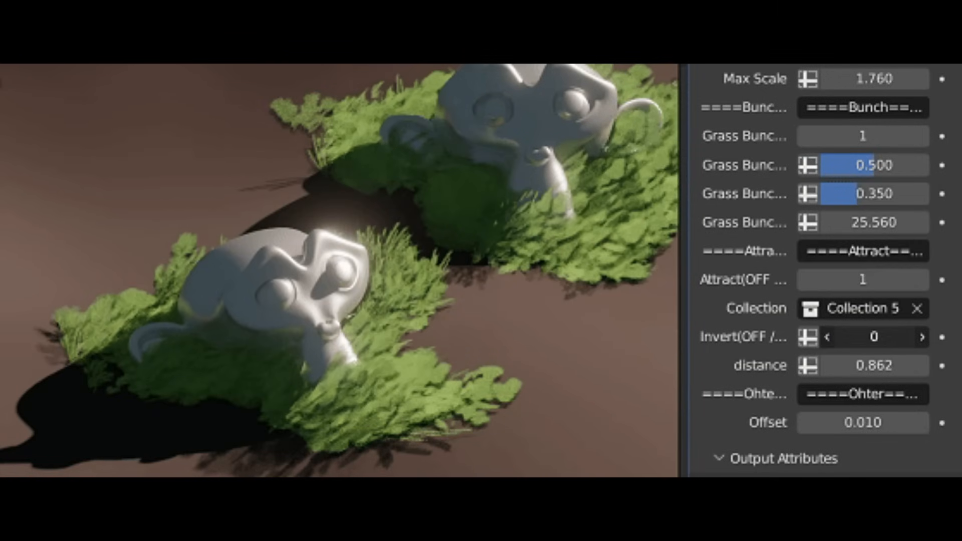
- Adjust a Grass Bunch value in the geometry nodes modifier
drag(863, 365, 902, 364)
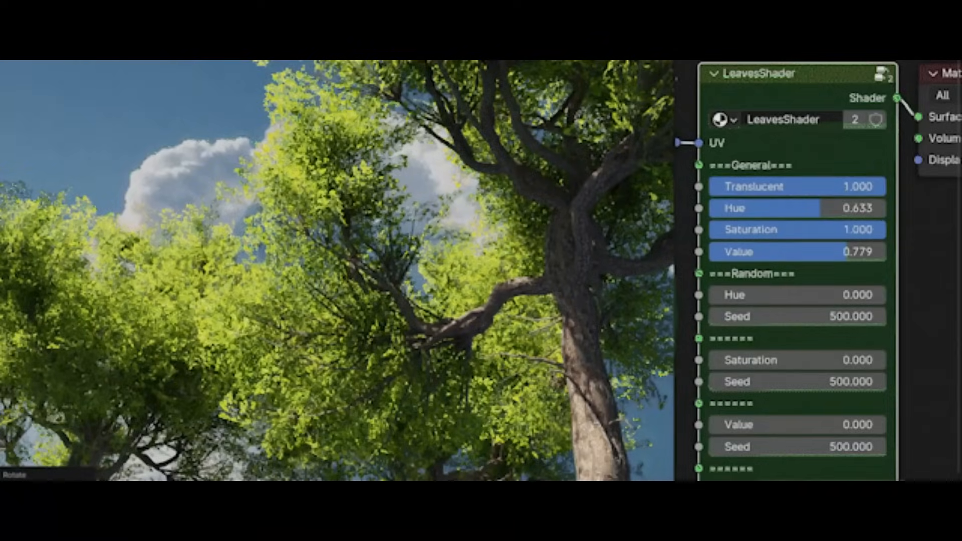
- Shift the LeavesShader colour and apply the pale wood bark material to the trunk
drag(828, 208, 791, 208)
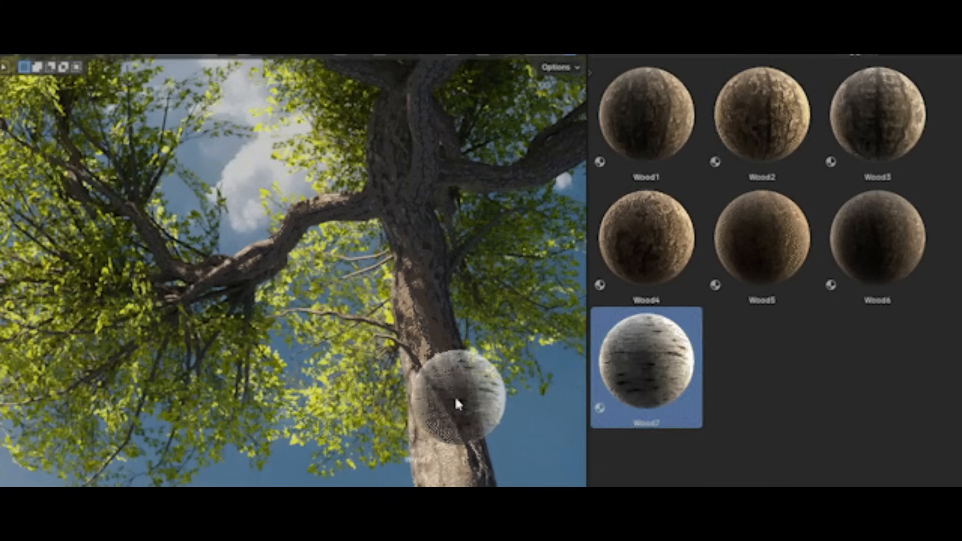
click(646, 120)
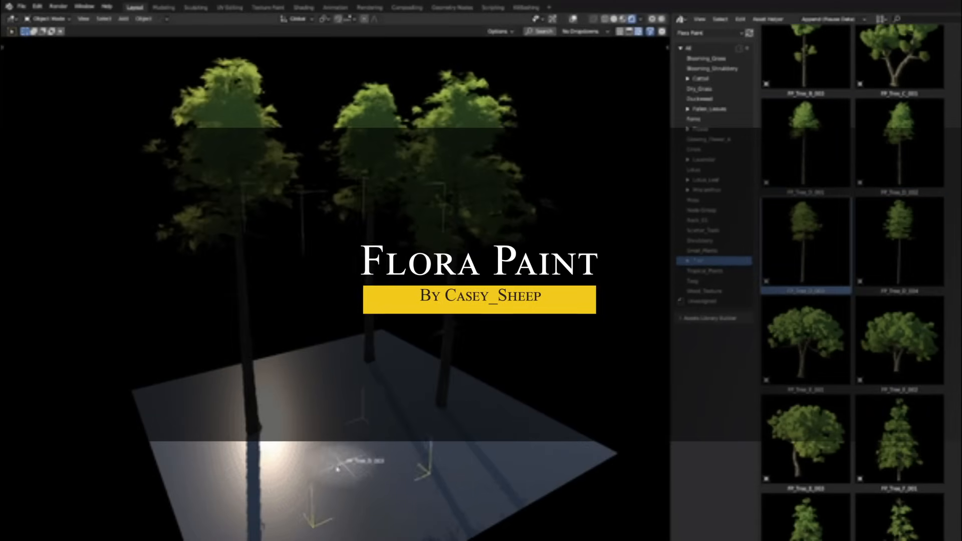
- Tweak Color2, Random Value and Random Hue on the Flora Paint leaf shader
click(898, 241)
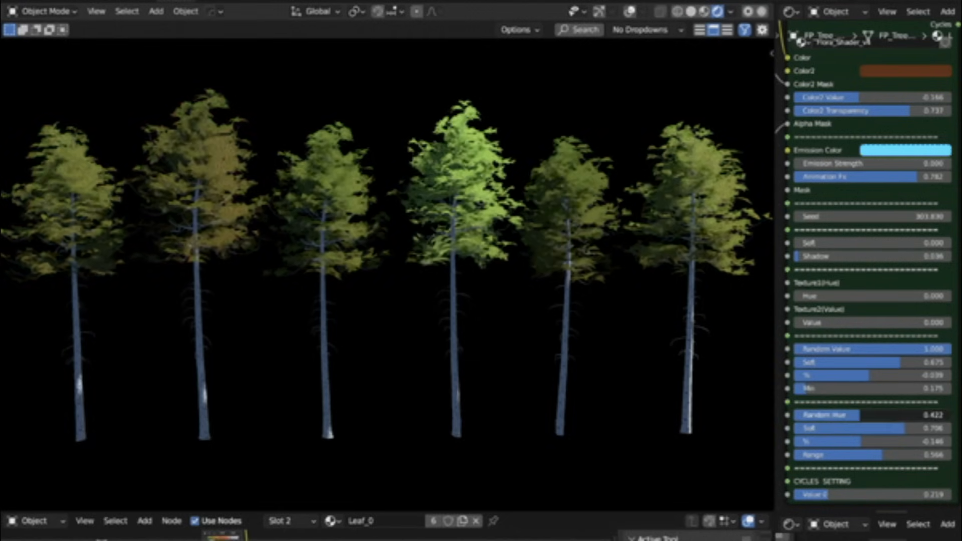
click(871, 216)
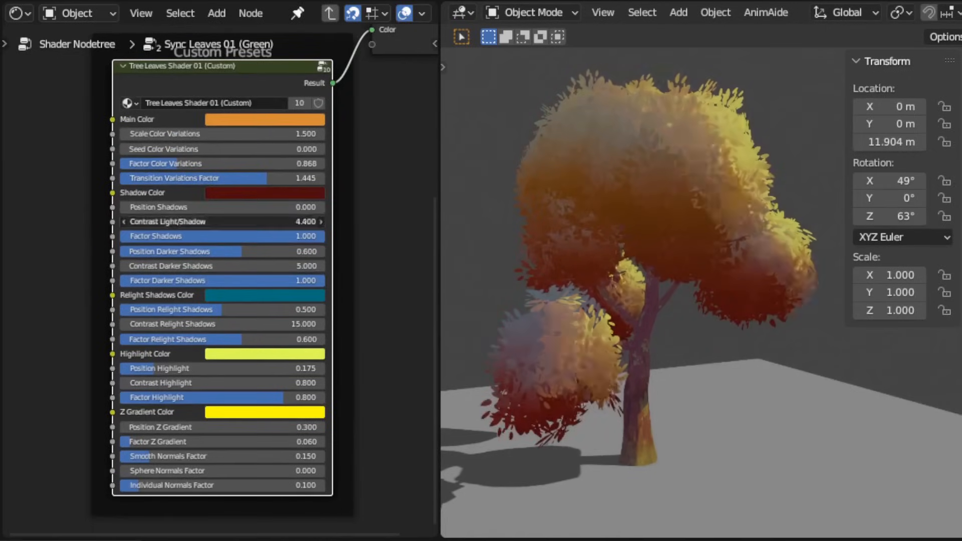
- Select the tree and inspect its Stylized Tree Block GN geometry nodes modifier
click(264, 191)
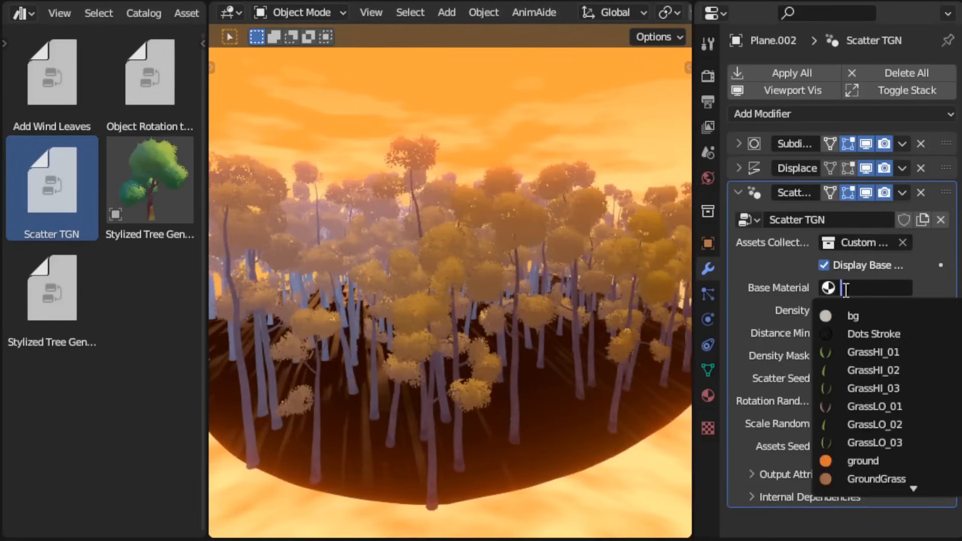
click(877, 479)
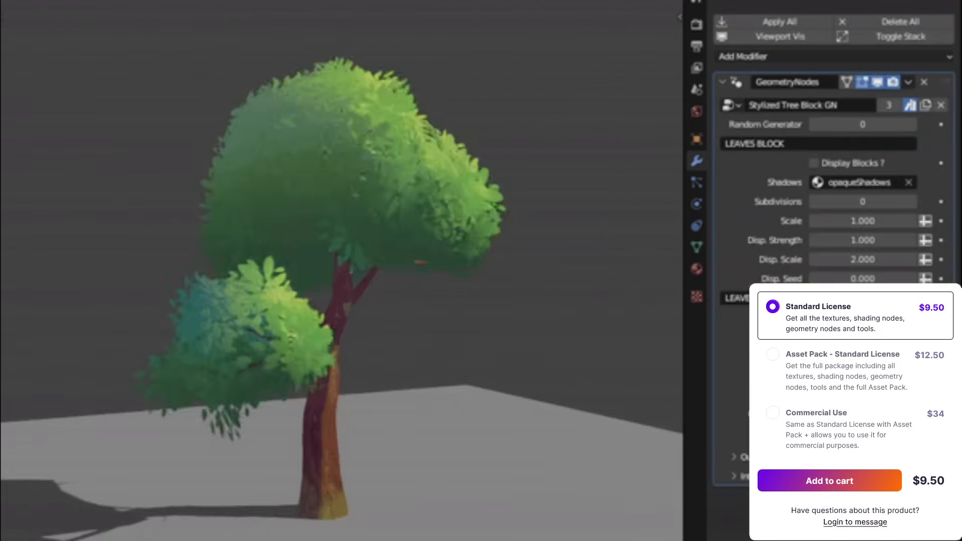
drag(862, 220, 878, 221)
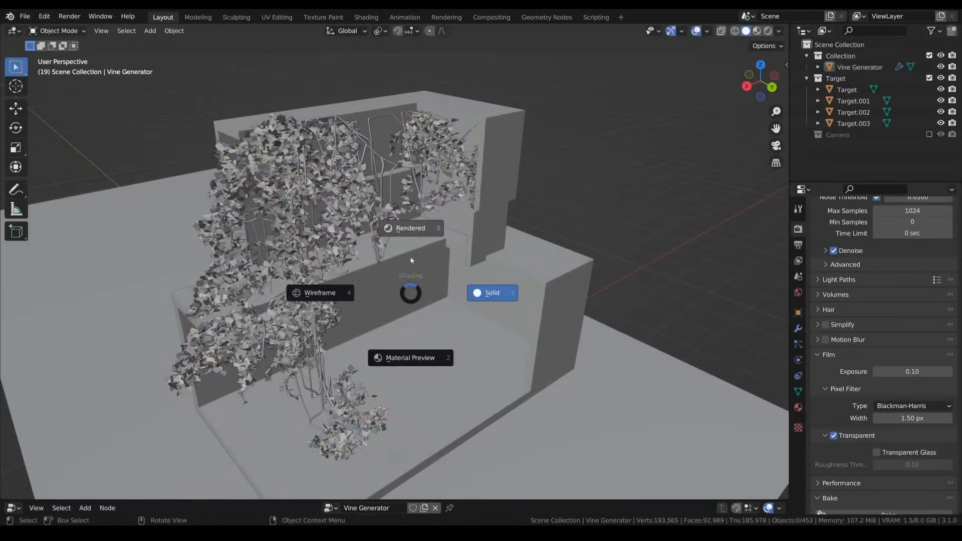
- Select Vine Generator, raise Height to 5.8 m, reshape vines, and set Branch Scale 0.01
click(409, 228)
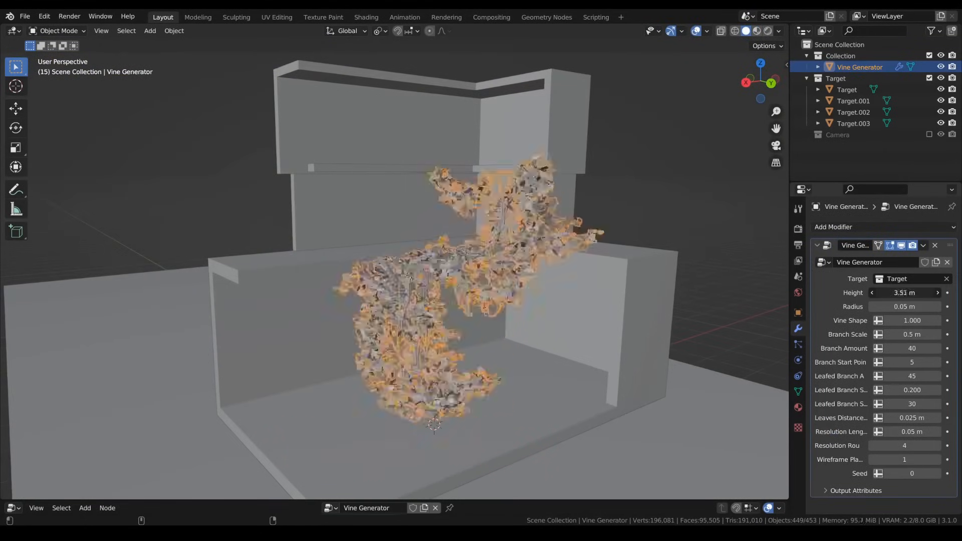
click(904, 292)
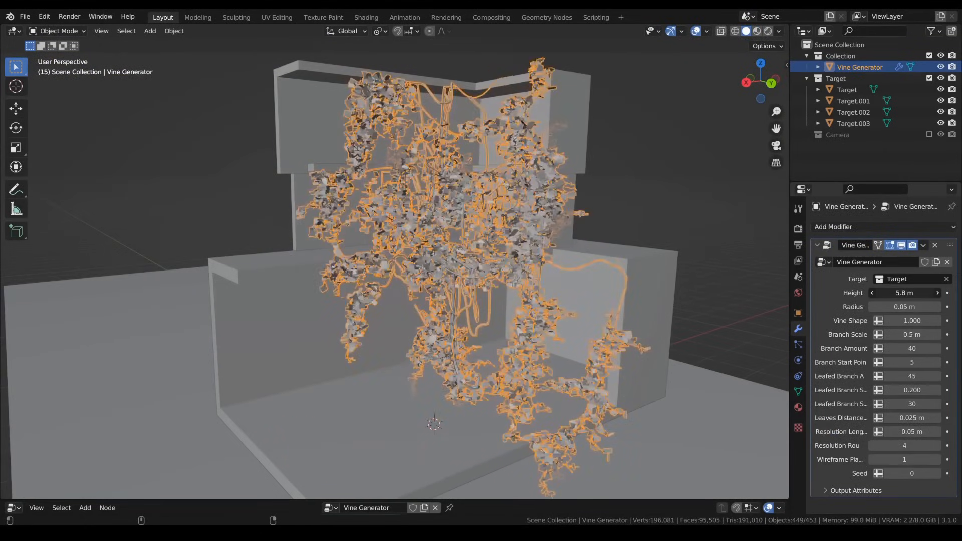
key(g)
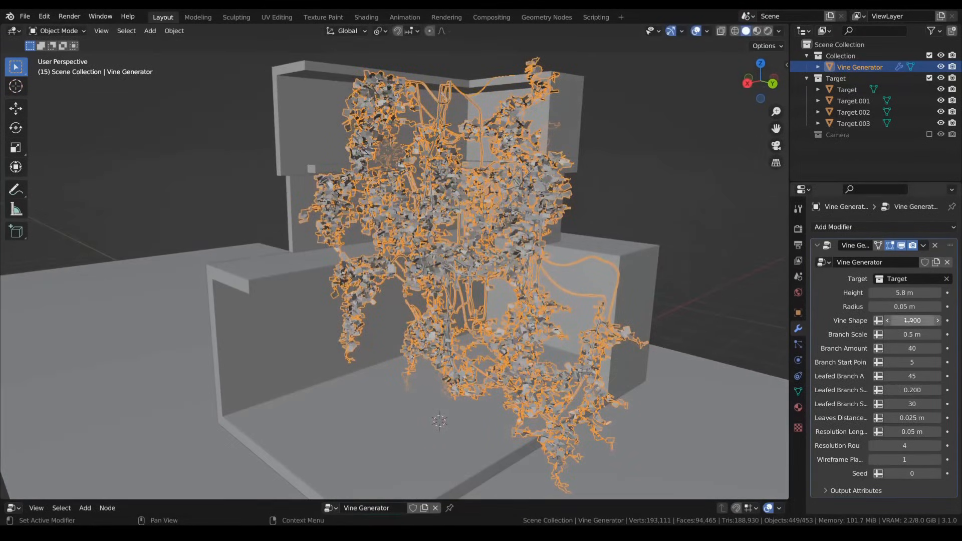
drag(911, 319, 938, 320)
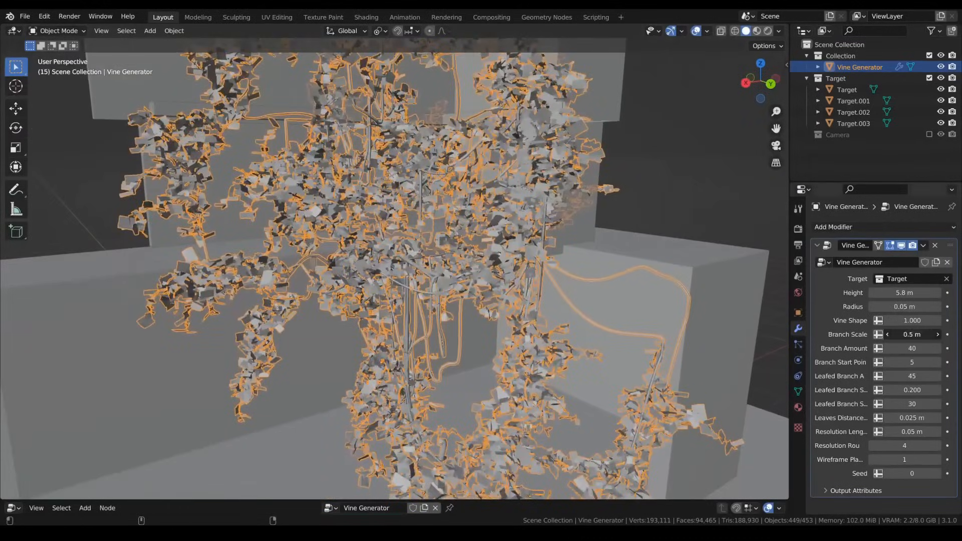
drag(887, 334, 937, 334)
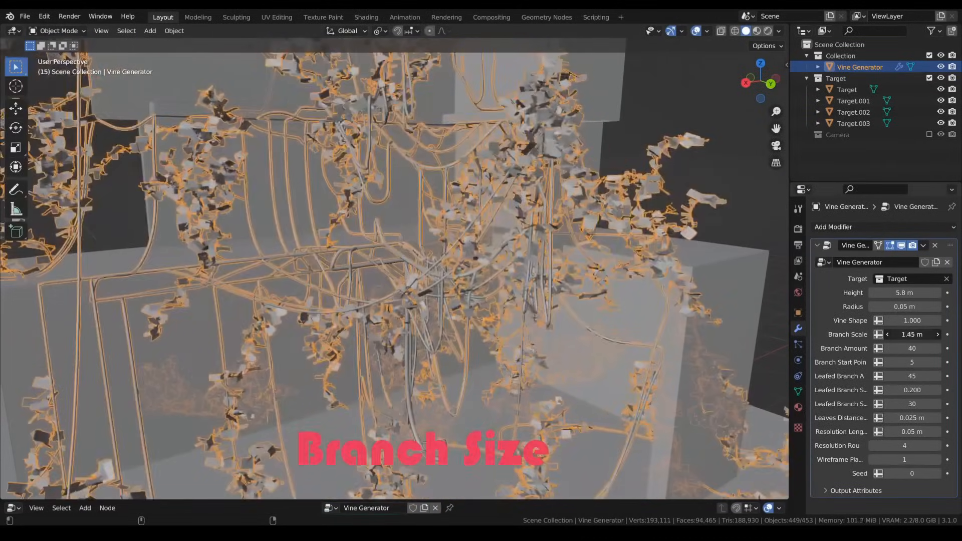
double_click(912, 334)
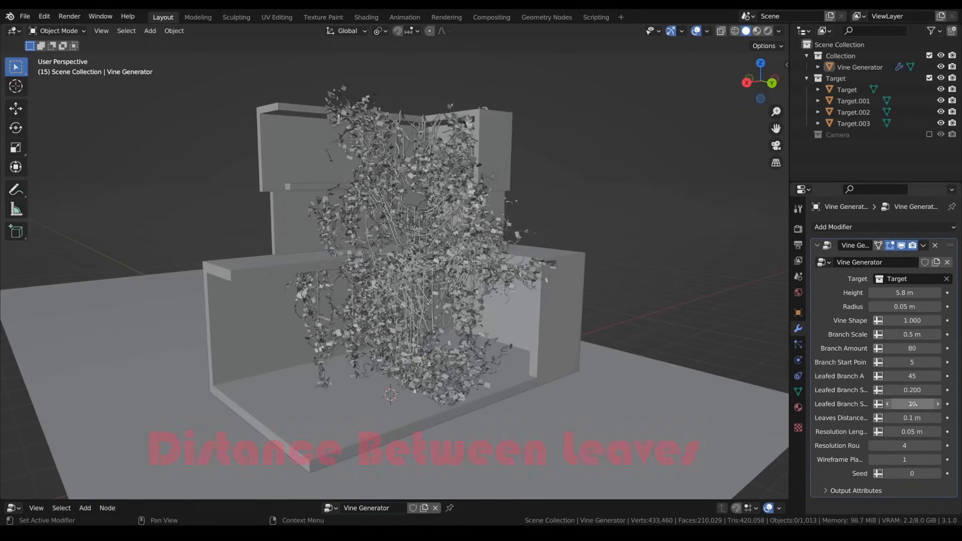
text(0.01)
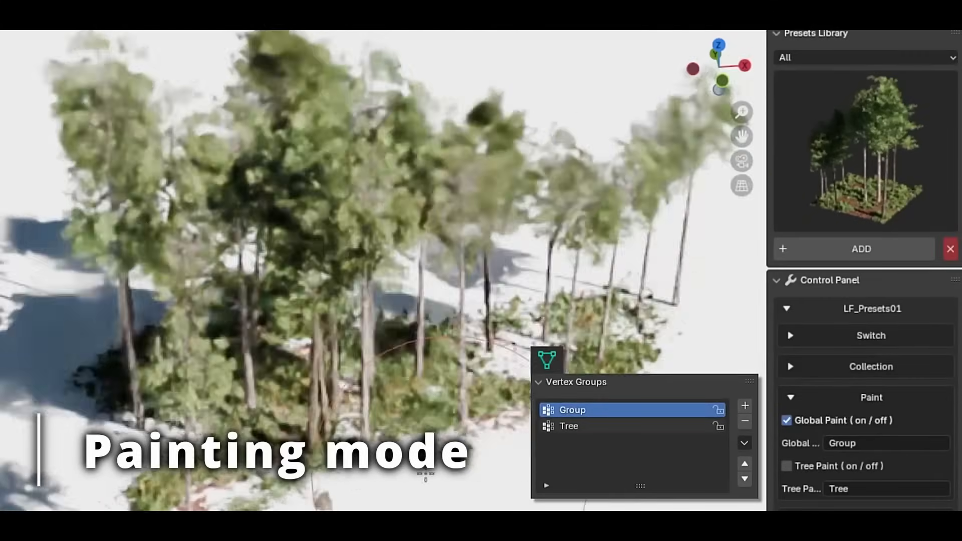
- Drag the forest's leaf season from -0.500 to about 0.293
click(786, 466)
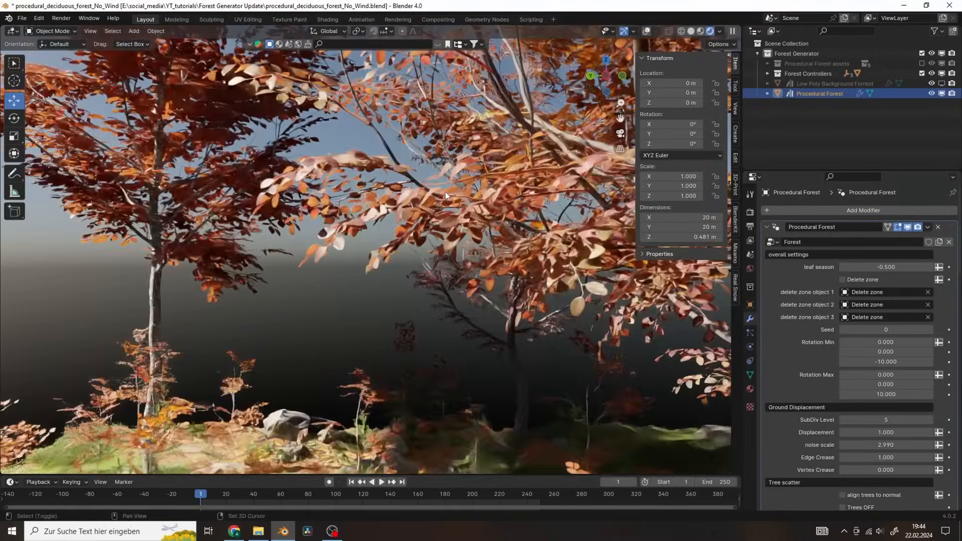
drag(859, 267, 908, 267)
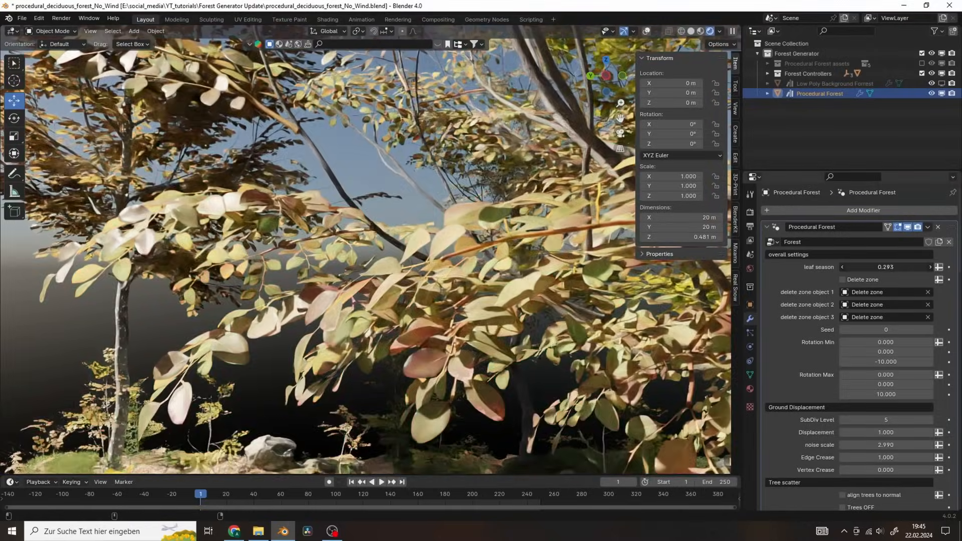